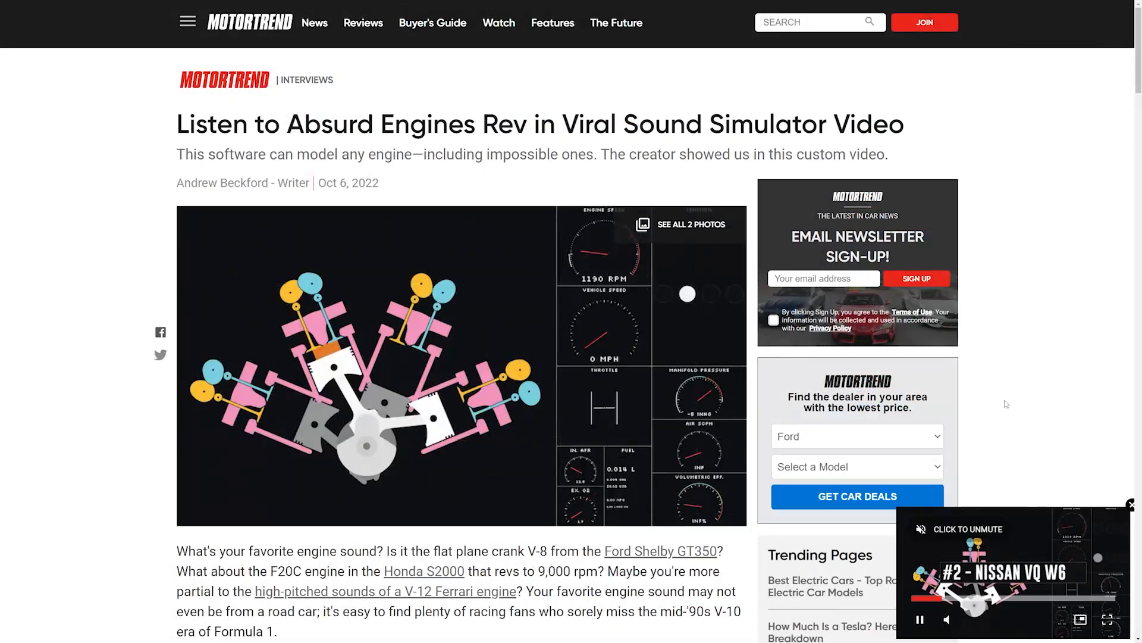
# - Scroll down through the engine-sim repository page and back up toward its file list
pyautogui.scroll(-3)
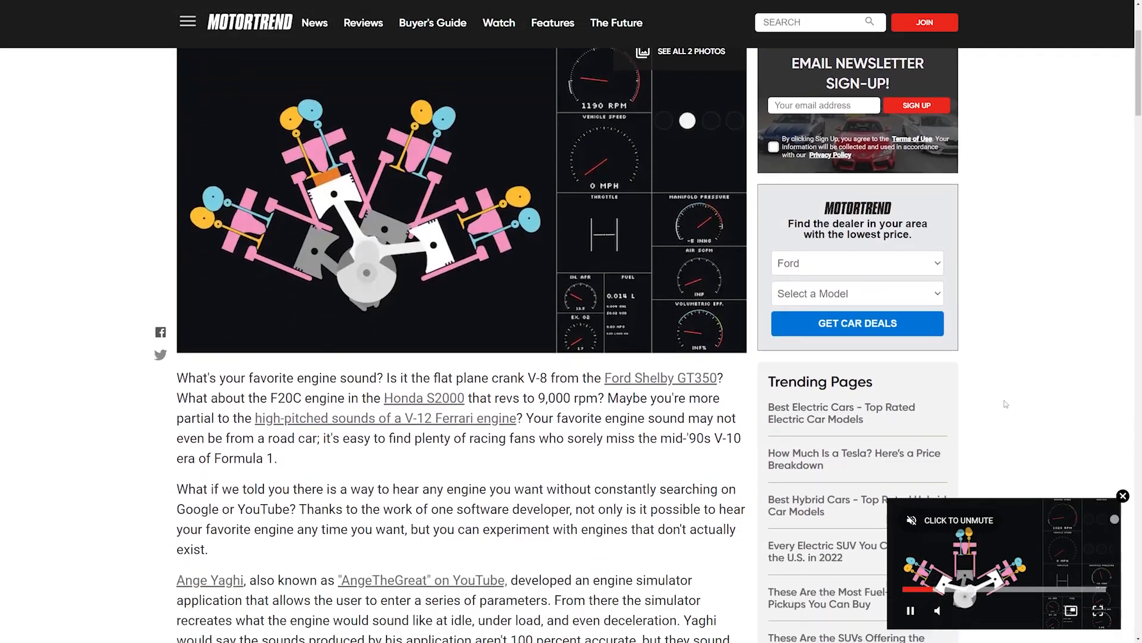
pyautogui.scroll(-3)
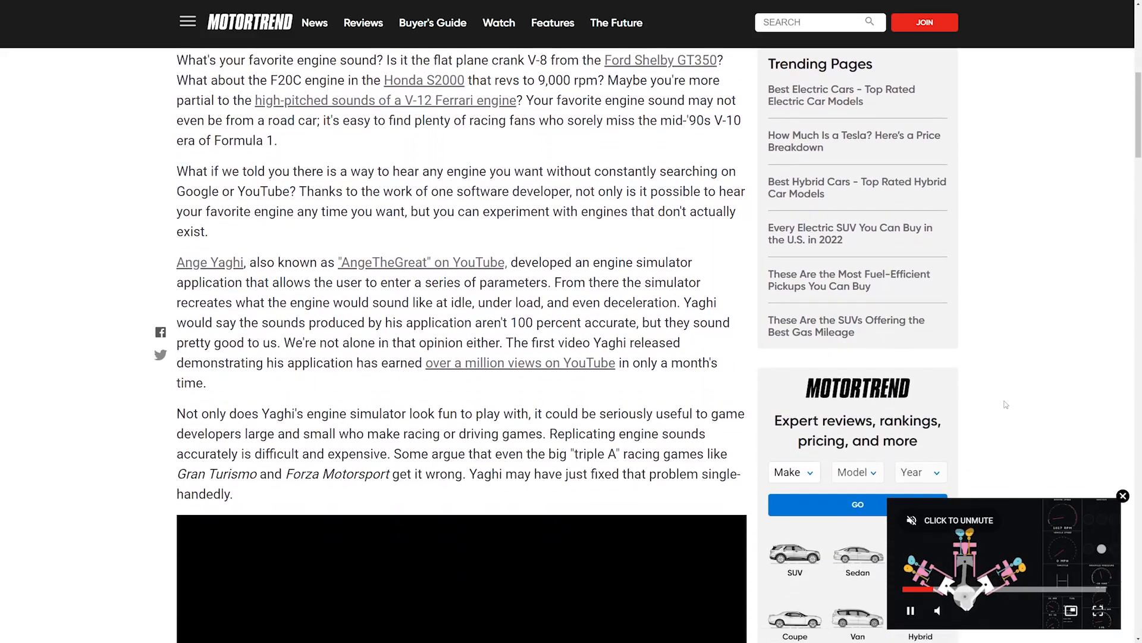
pyautogui.scroll(-3)
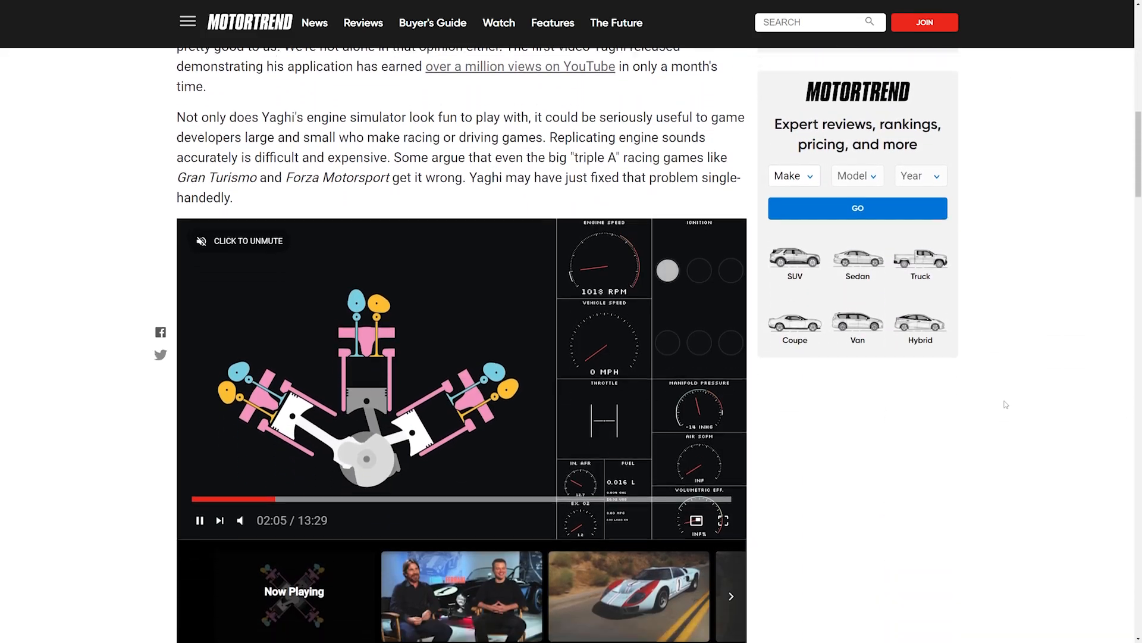
pyautogui.scroll(-3)
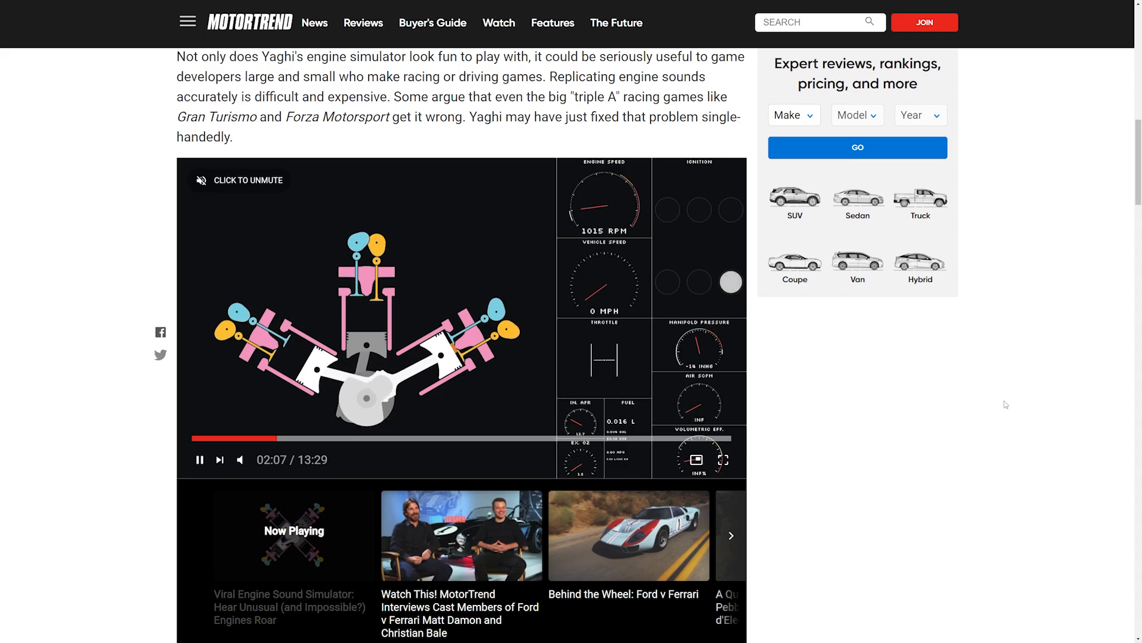
pyautogui.scroll(-3)
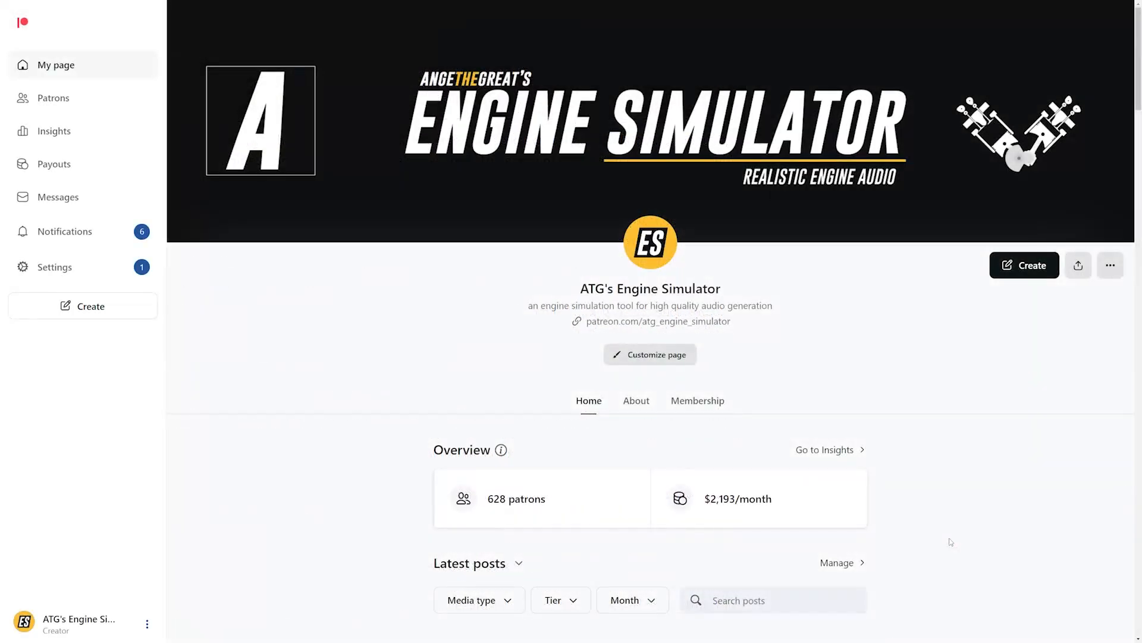
pyautogui.scroll(-3)
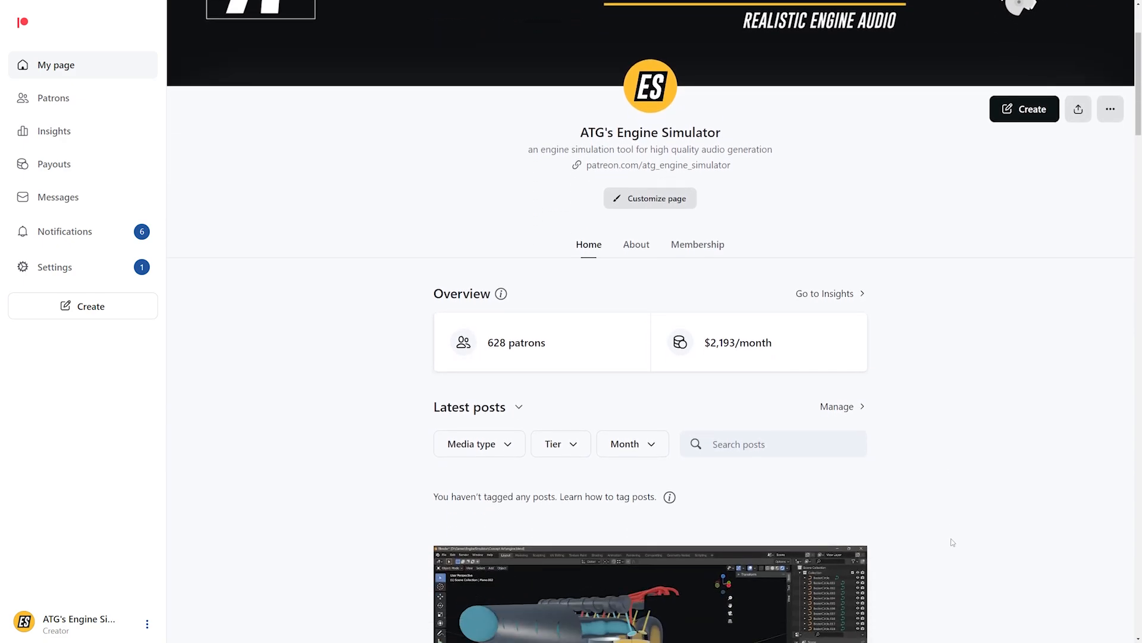
pyautogui.scroll(-3)
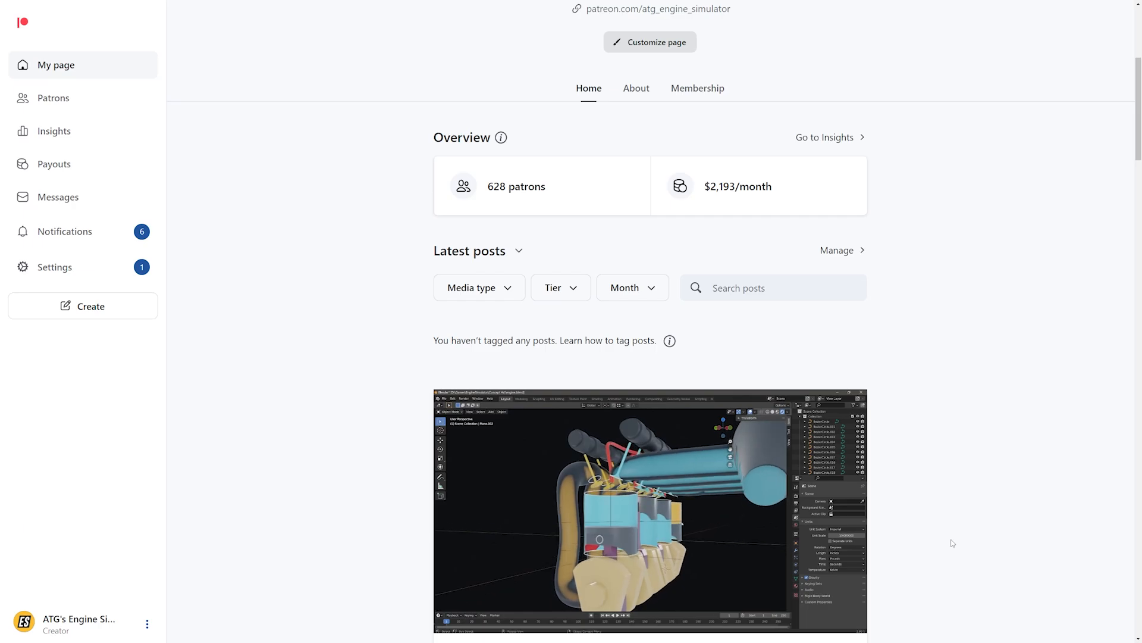
pyautogui.scroll(3)
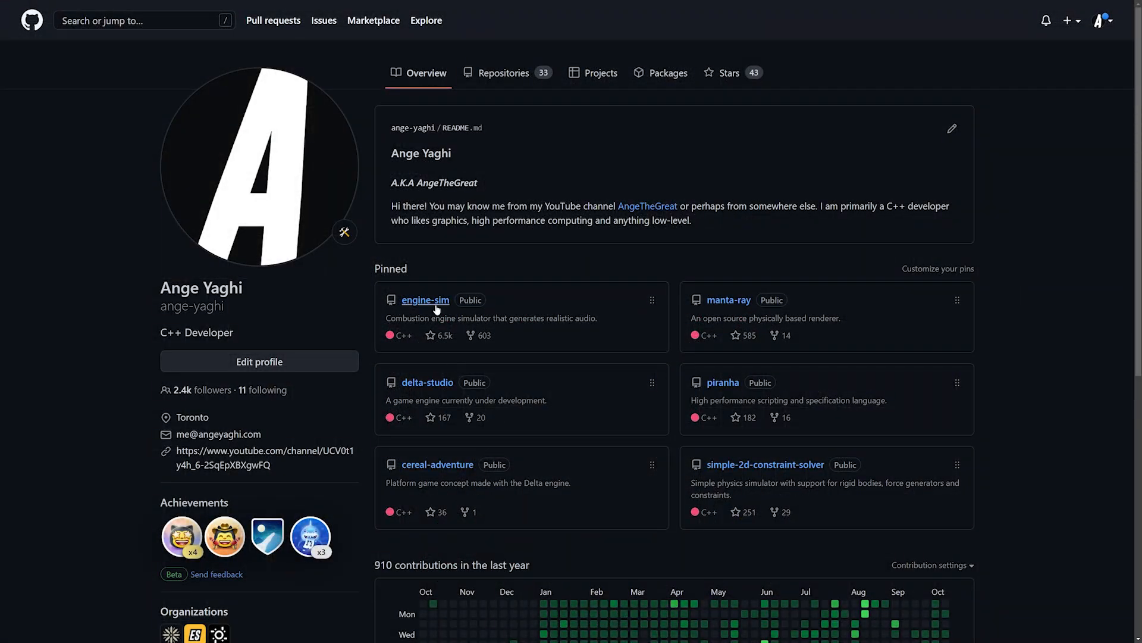
# - Open the repository's src folder and scroll down its list of C++ source files
pyautogui.click(425, 299)
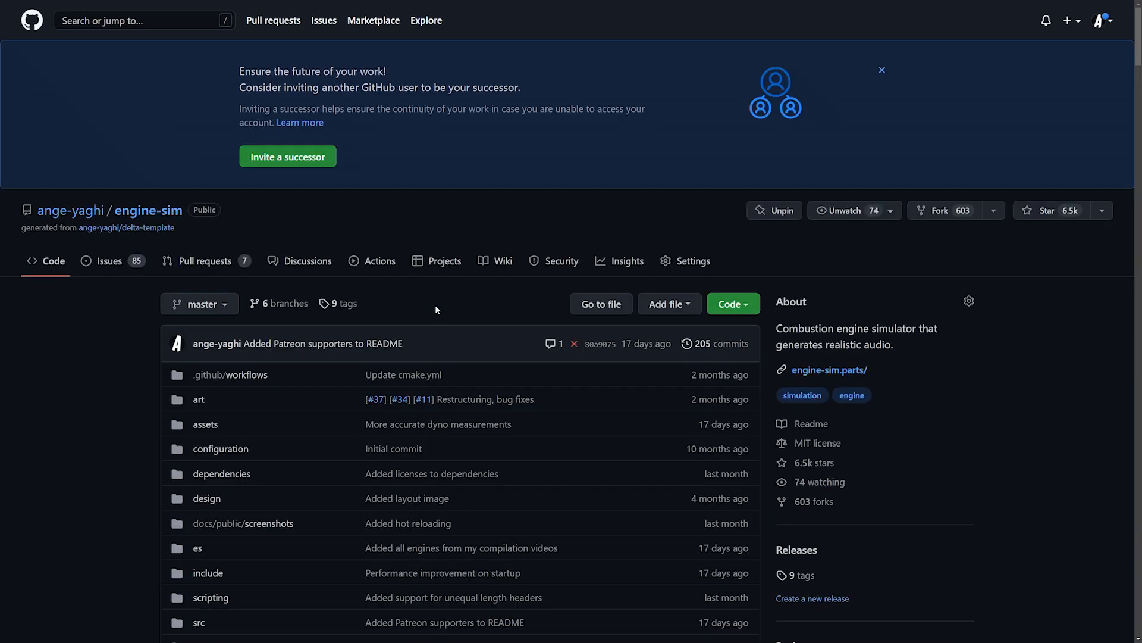
pyautogui.scroll(-3)
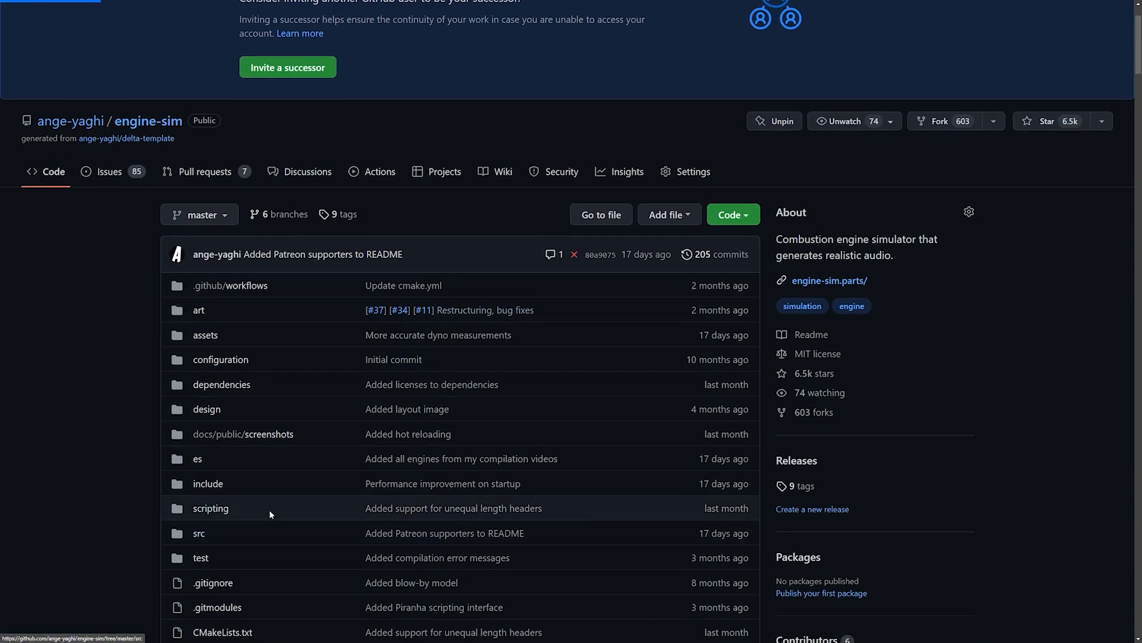
pyautogui.click(198, 533)
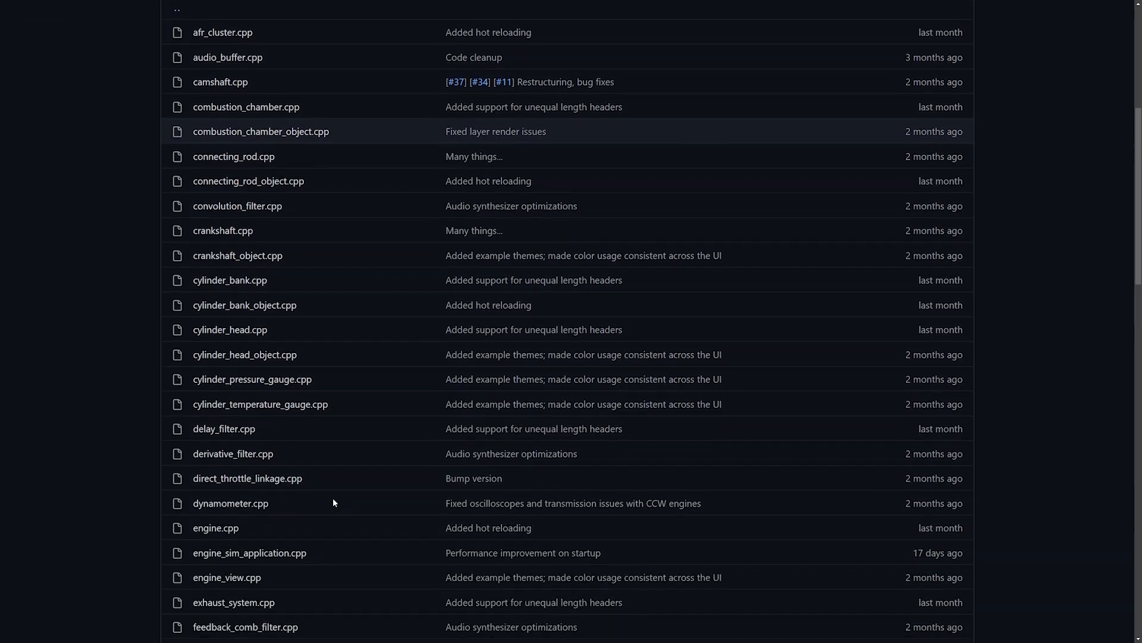
pyautogui.scroll(-3)
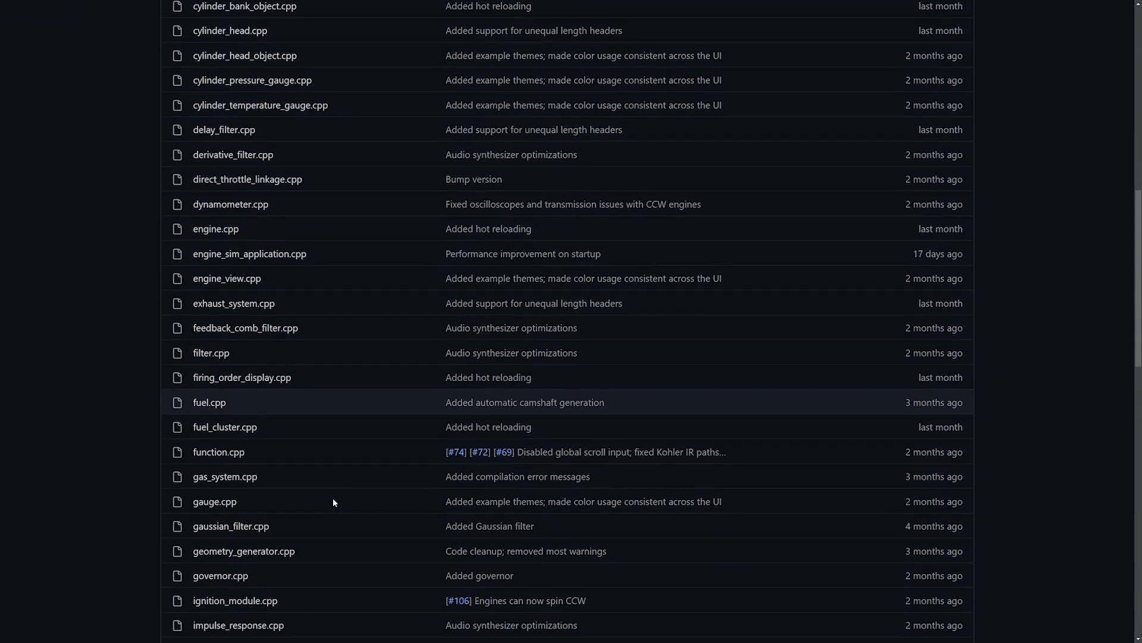
pyautogui.click(225, 476)
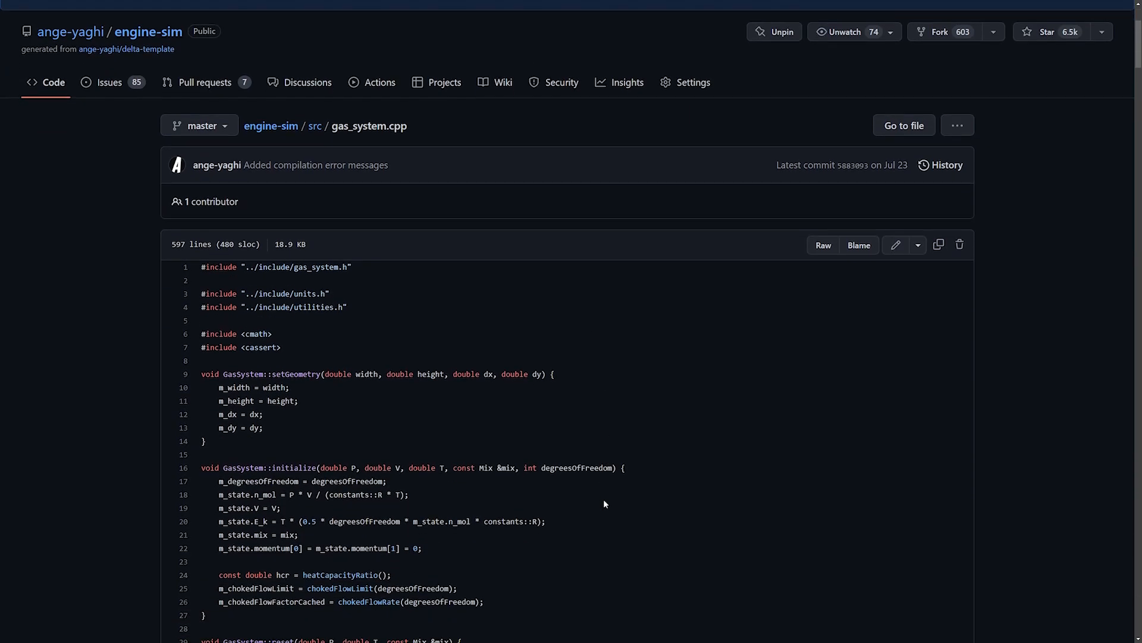
pyautogui.scroll(-3)
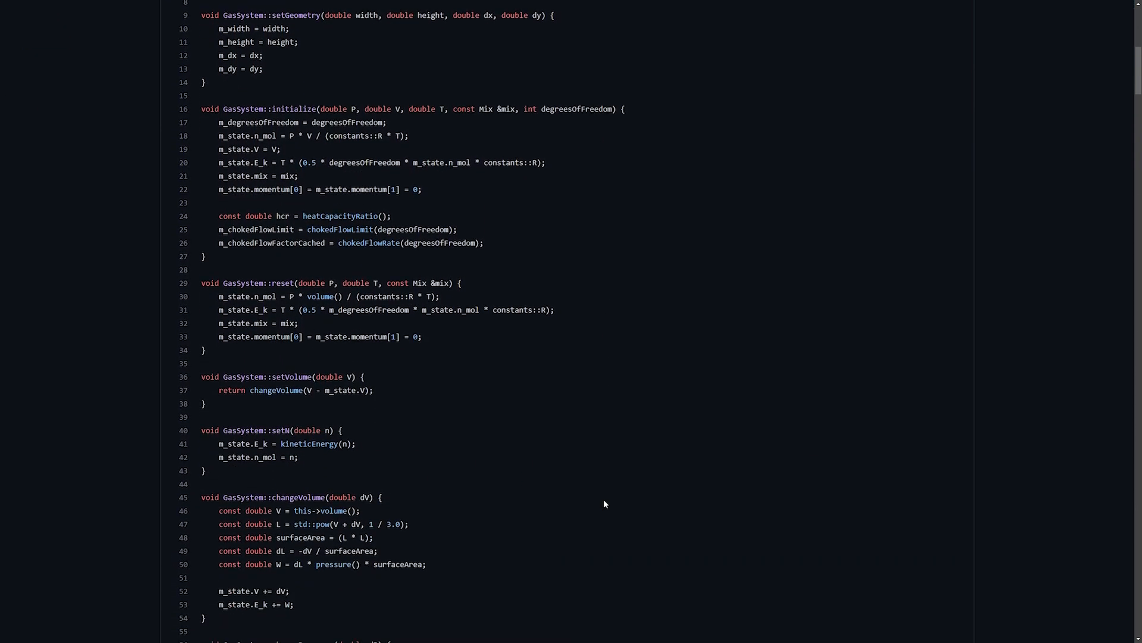
pyautogui.scroll(-3)
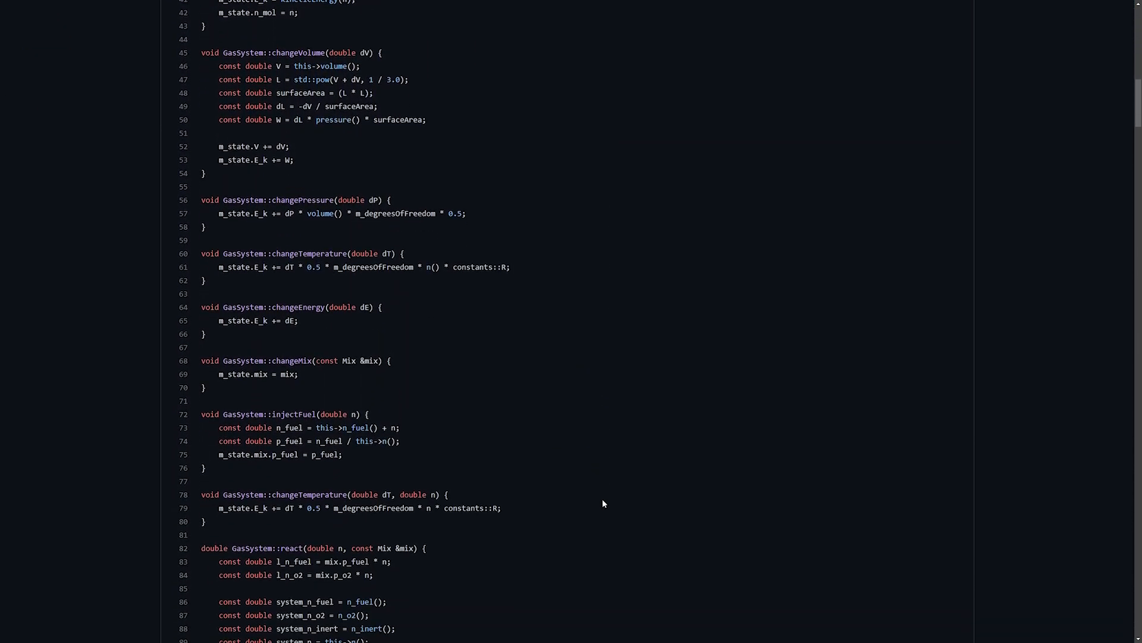
pyautogui.scroll(-3)
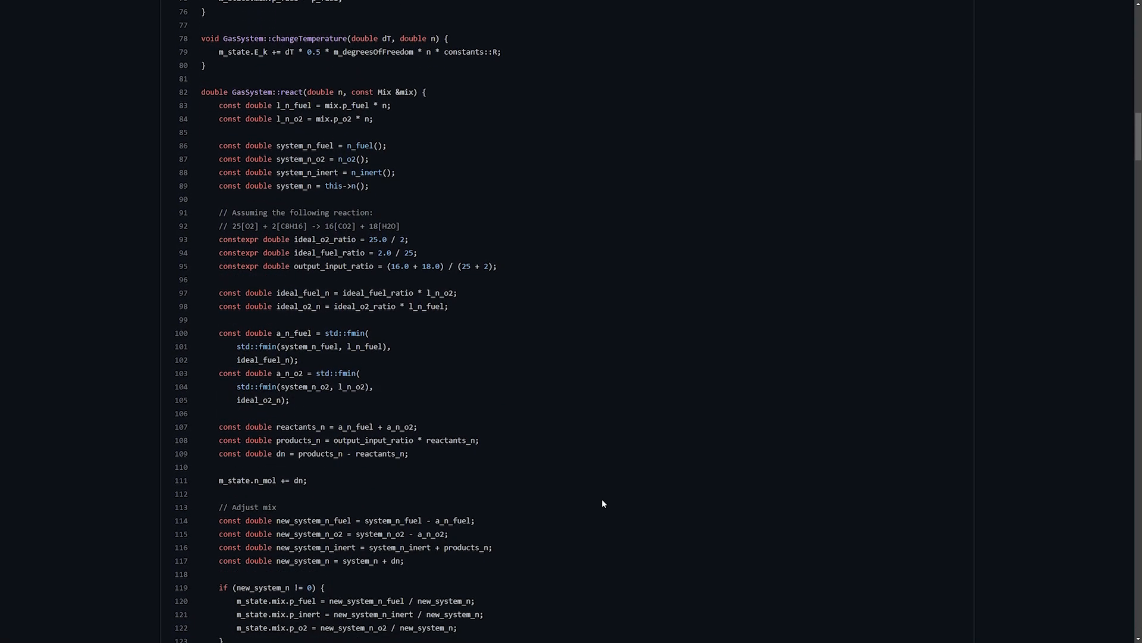
pyautogui.scroll(-3)
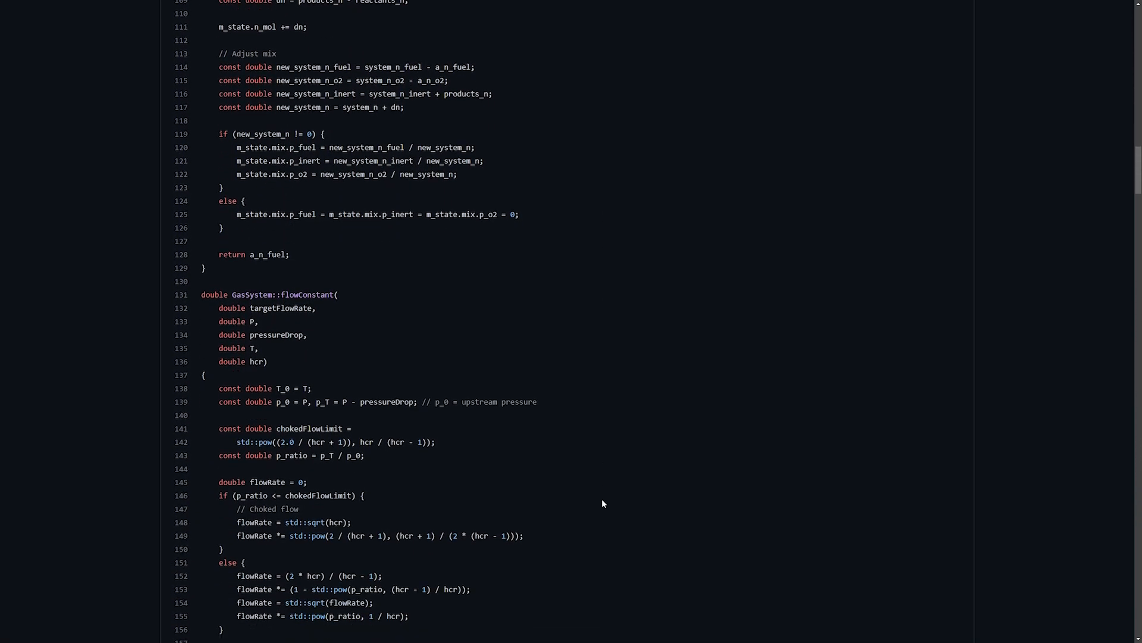
pyautogui.scroll(-3)
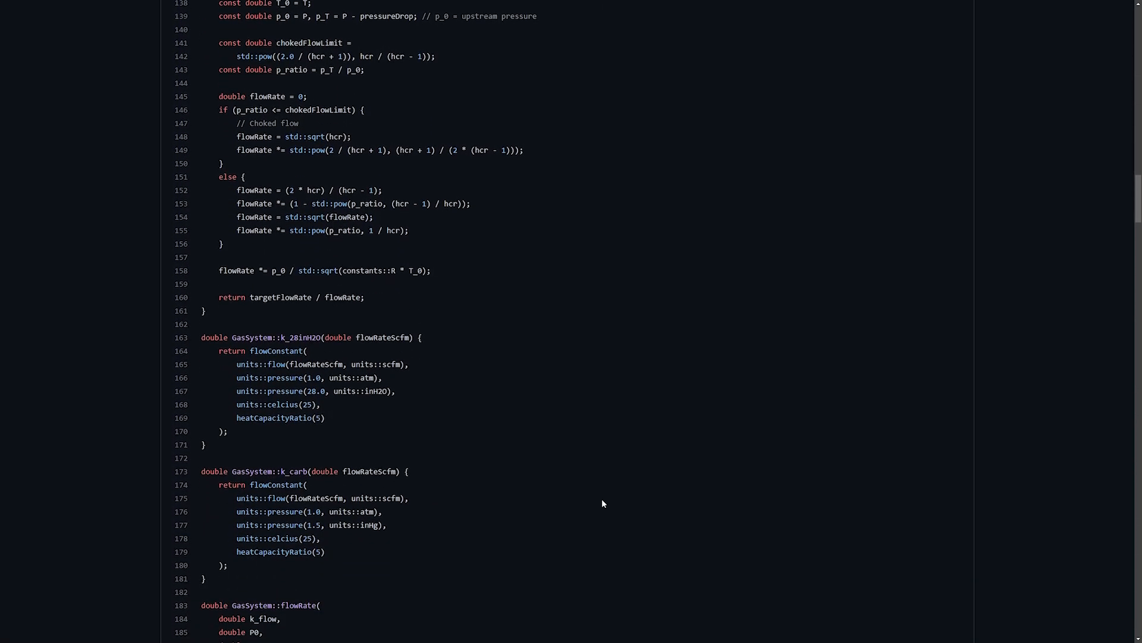
pyautogui.scroll(-3)
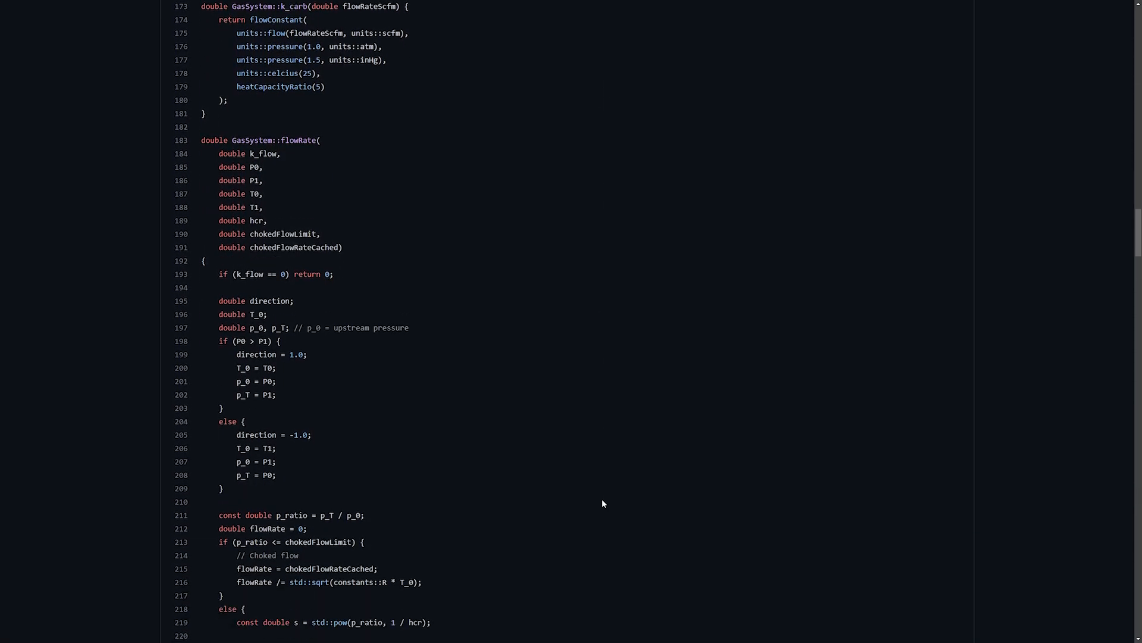
pyautogui.scroll(-3)
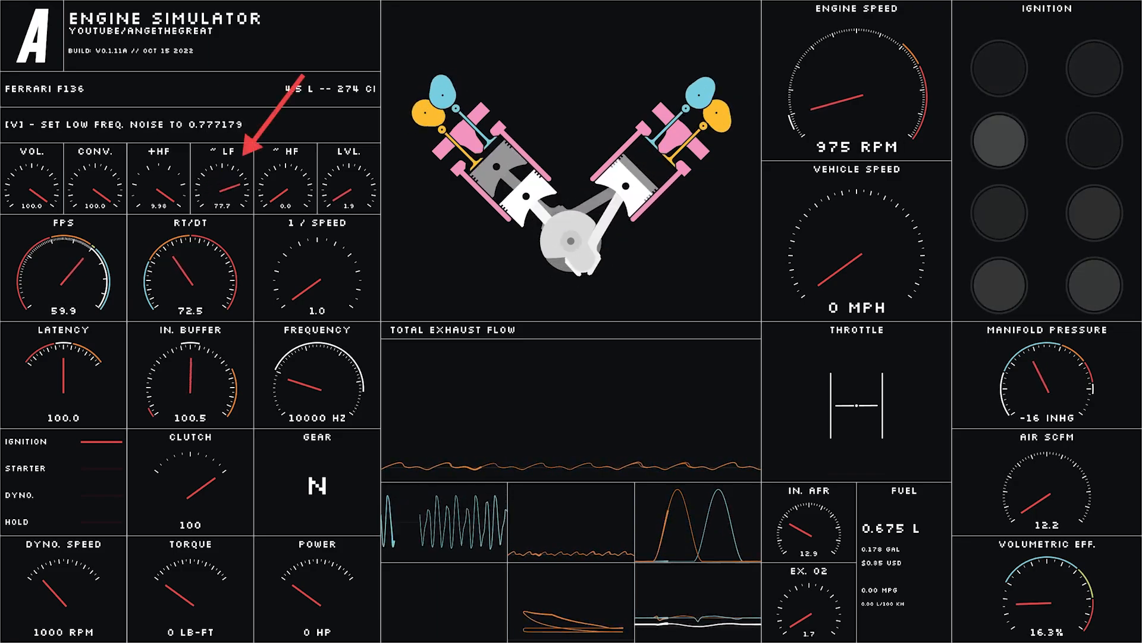
pyautogui.press('b')
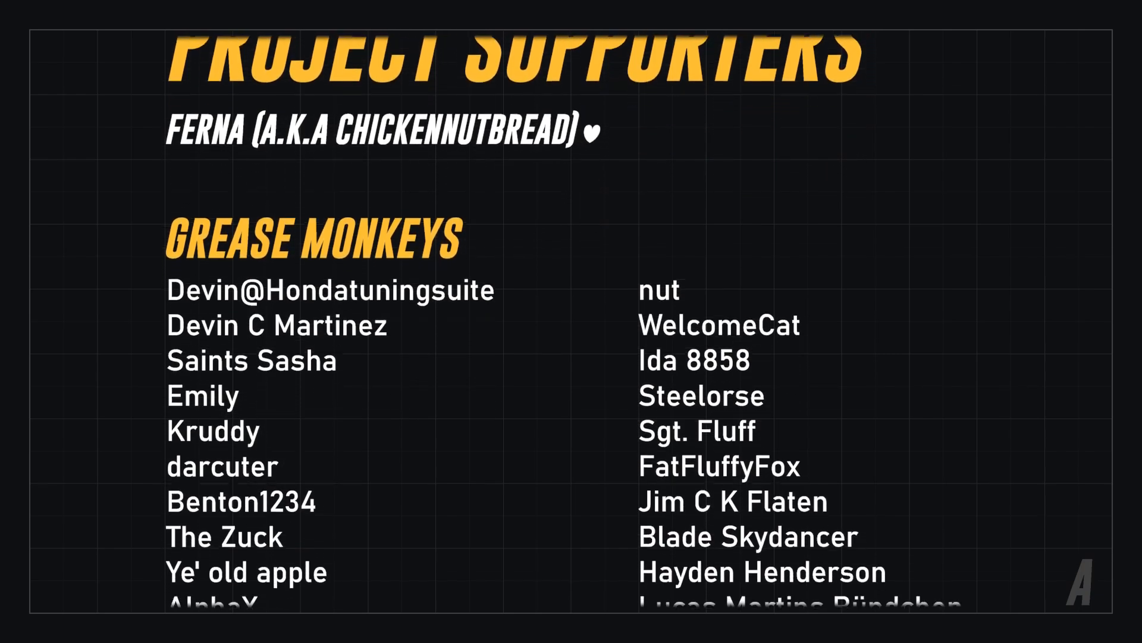
# - Scroll the supporter credits further down the Grease Monkeys list to later names
pyautogui.scroll(3)
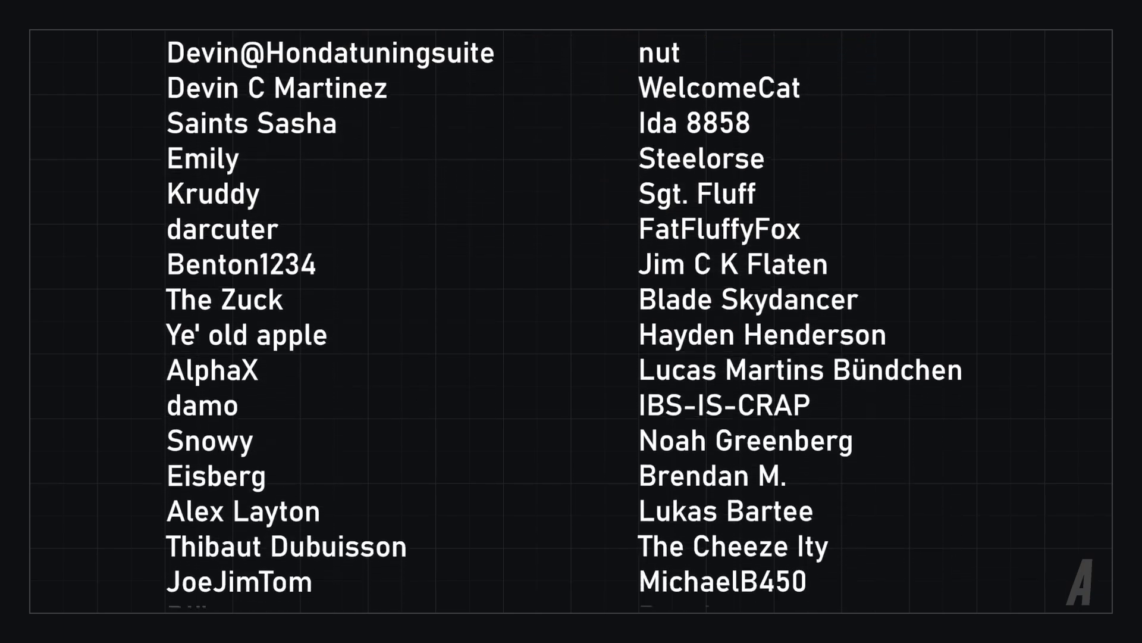
pyautogui.scroll(-3)
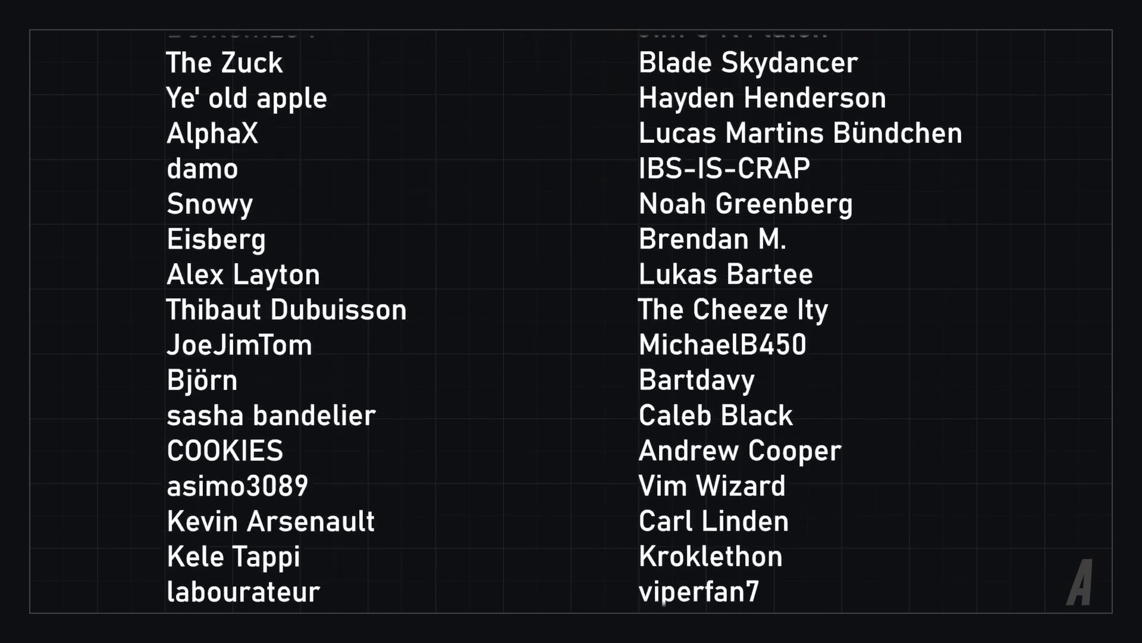
pyautogui.scroll(-3)
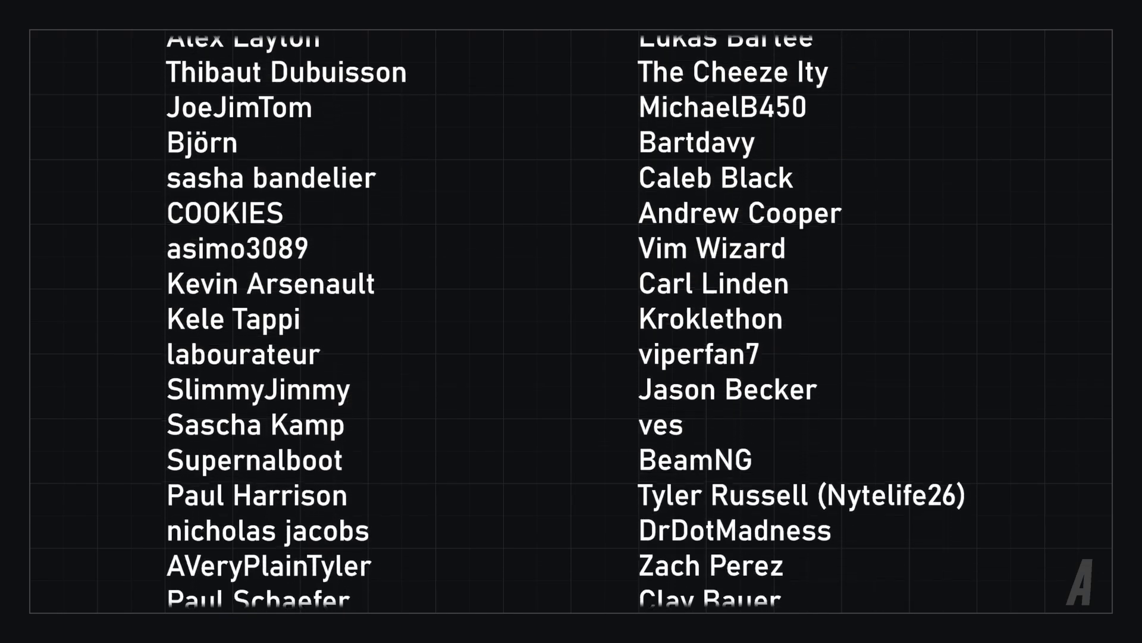
pyautogui.scroll(-3)
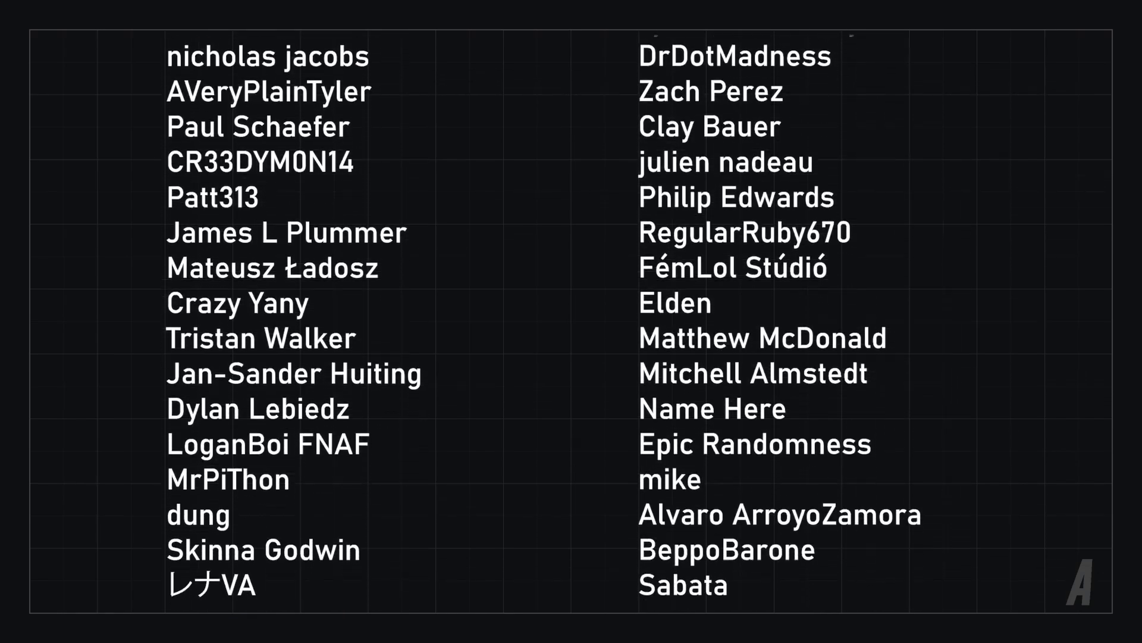